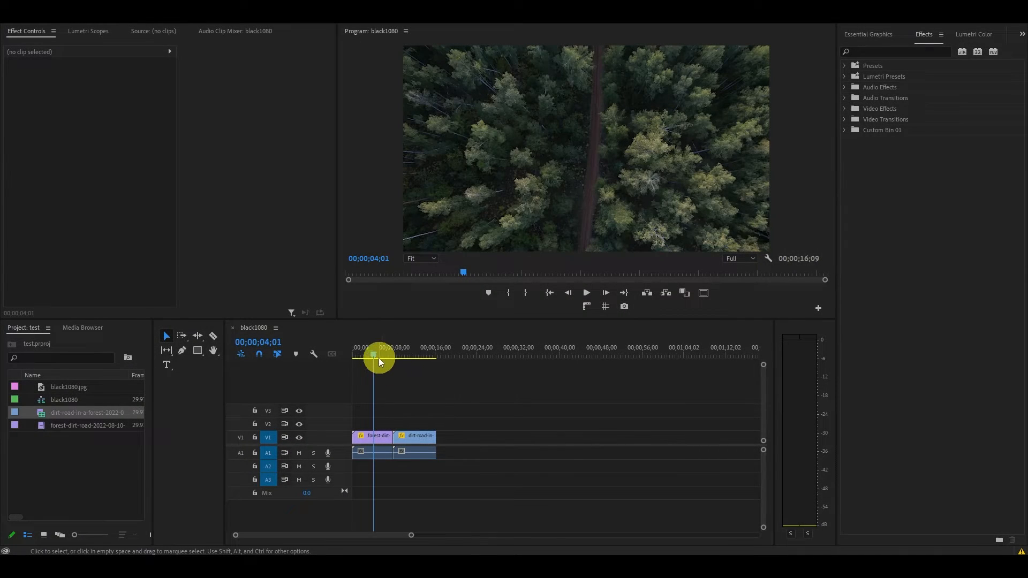
Scrub between the forest and dirt-road clips, then zoom the timeline until both fill it
left_click_drag(379, 359, 400, 359)
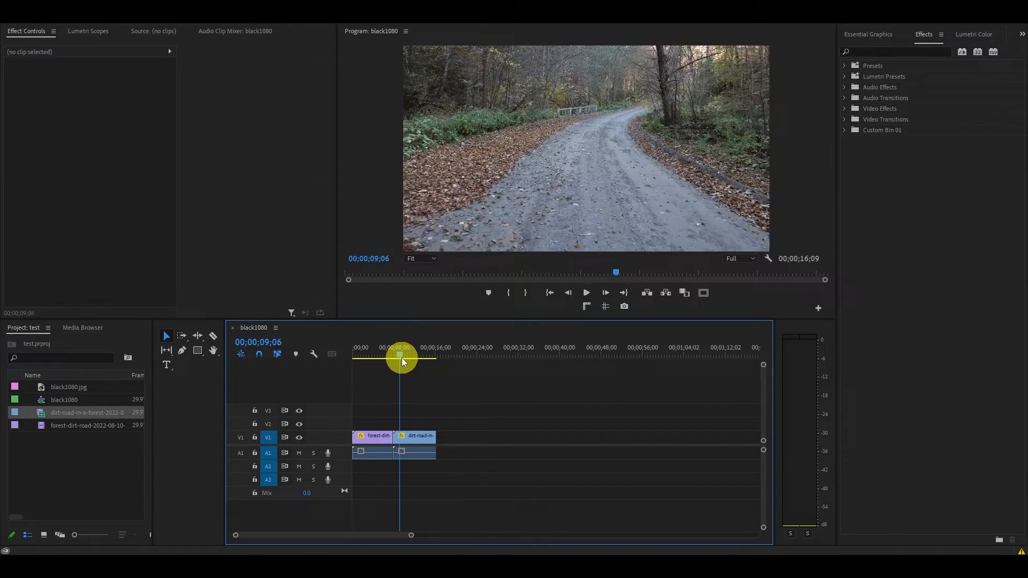
left_click_drag(400, 360, 371, 356)
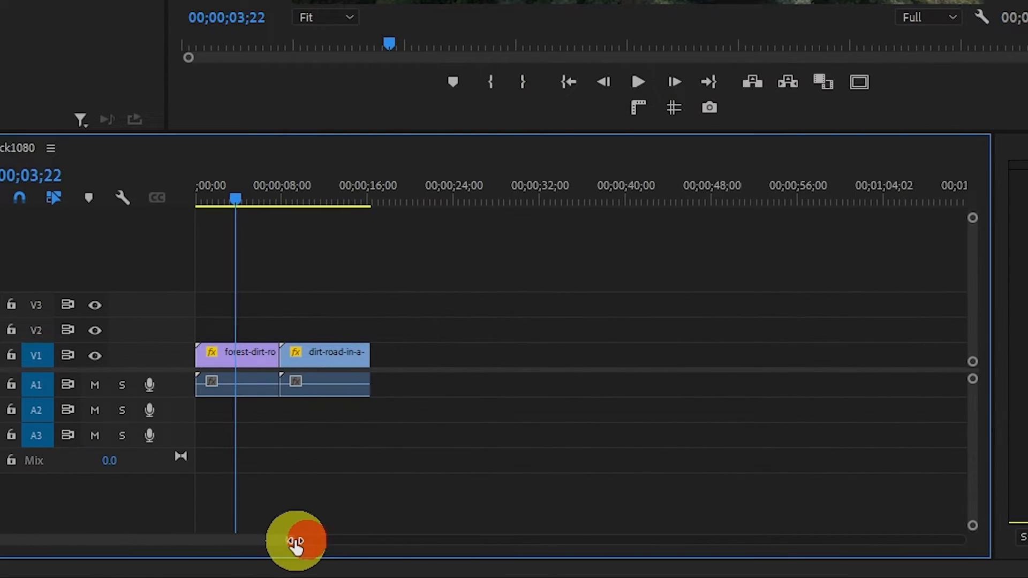
left_click_drag(295, 540, 213, 541)
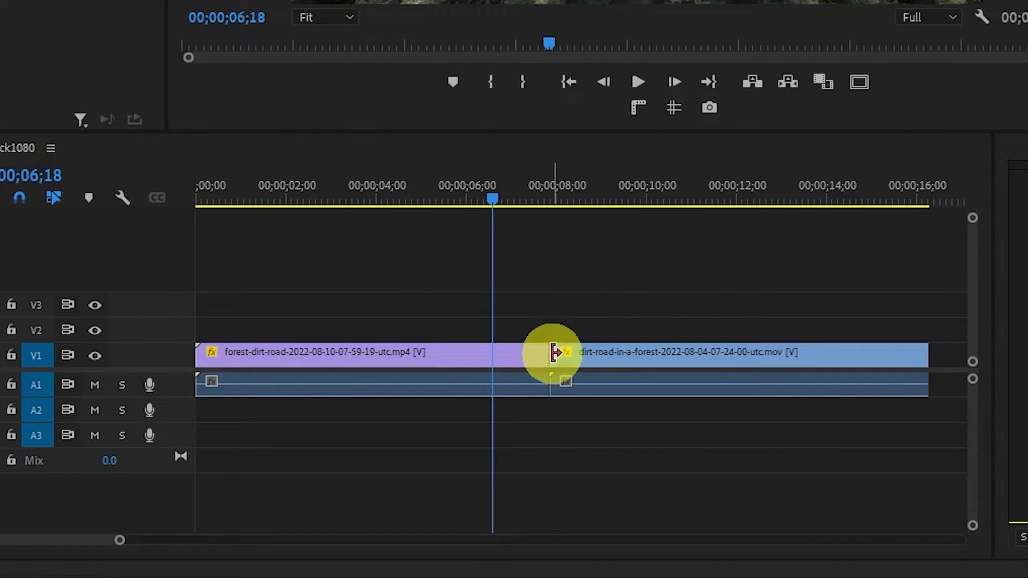
right_click(554, 354)
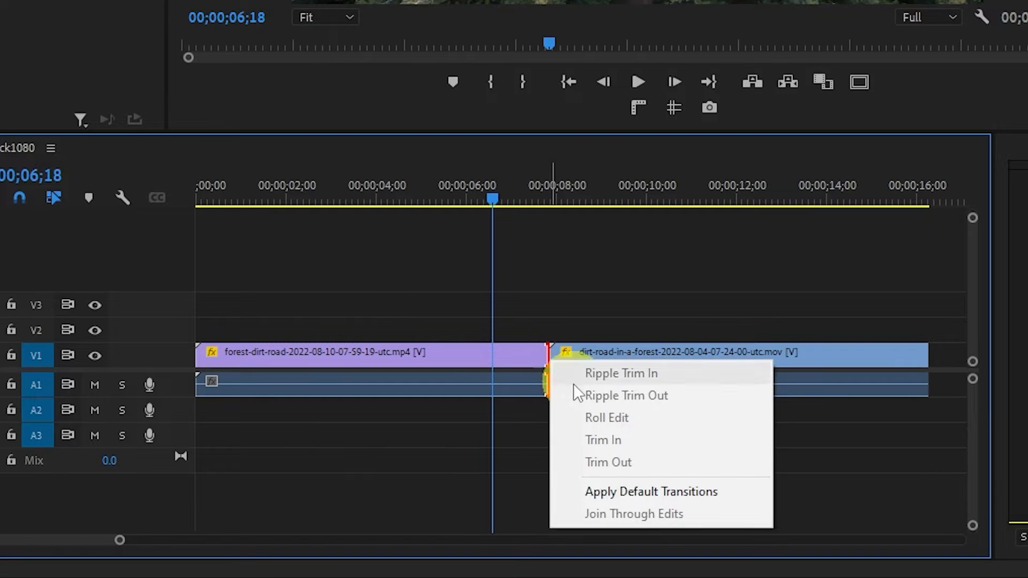
left_click(651, 491)
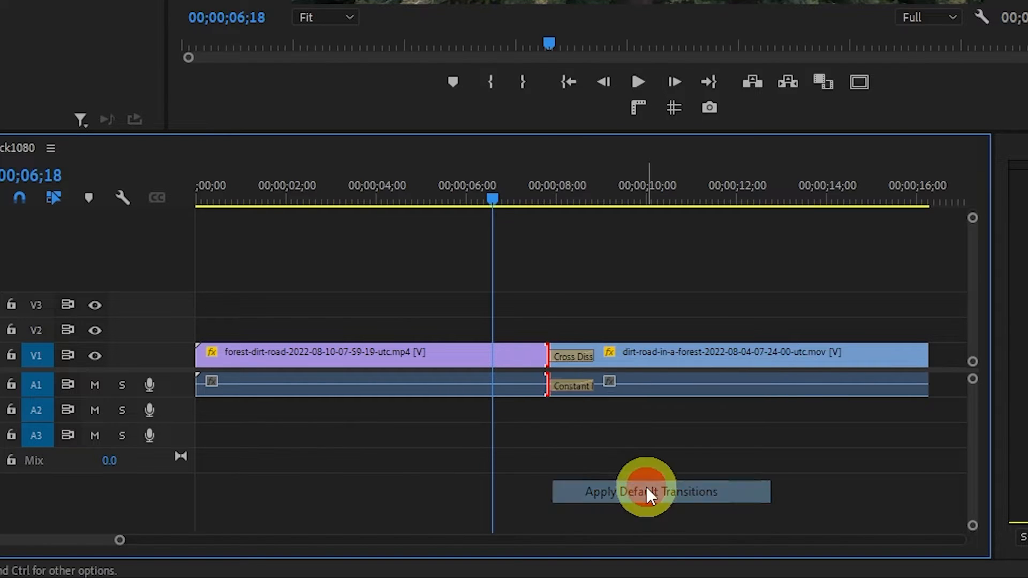
left_click(649, 491)
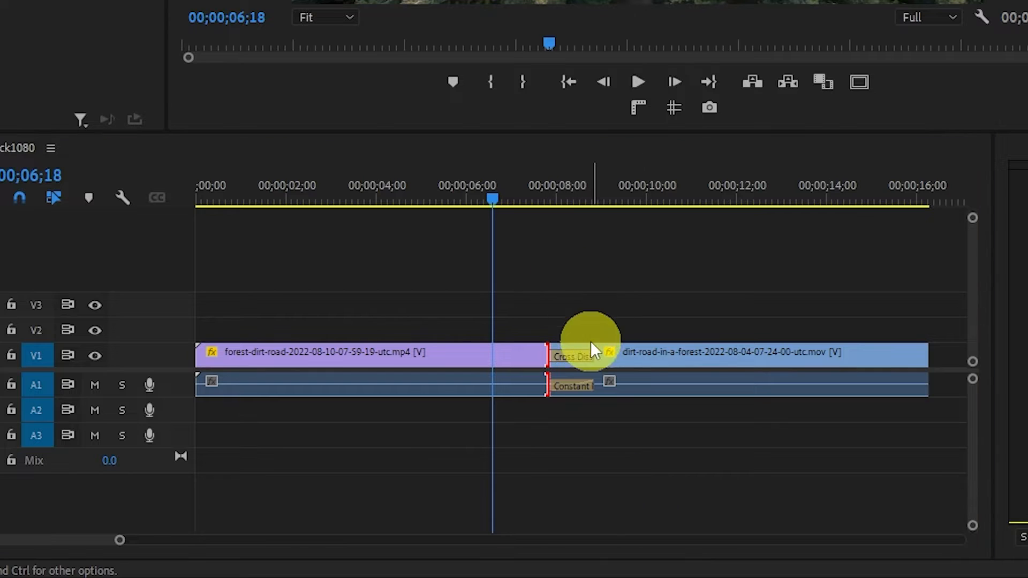
mouse_move(583, 364)
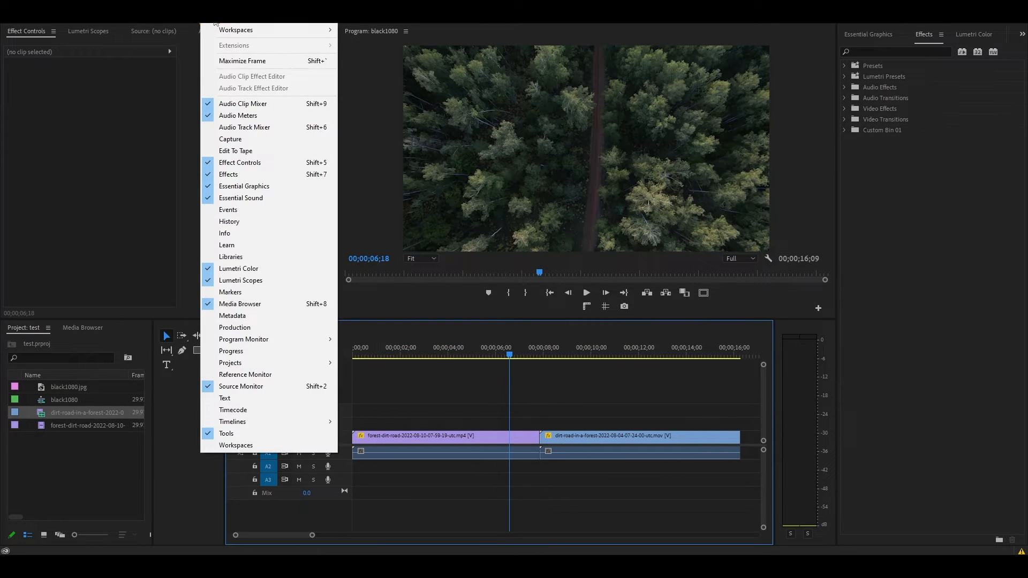
mouse_move(229, 175)
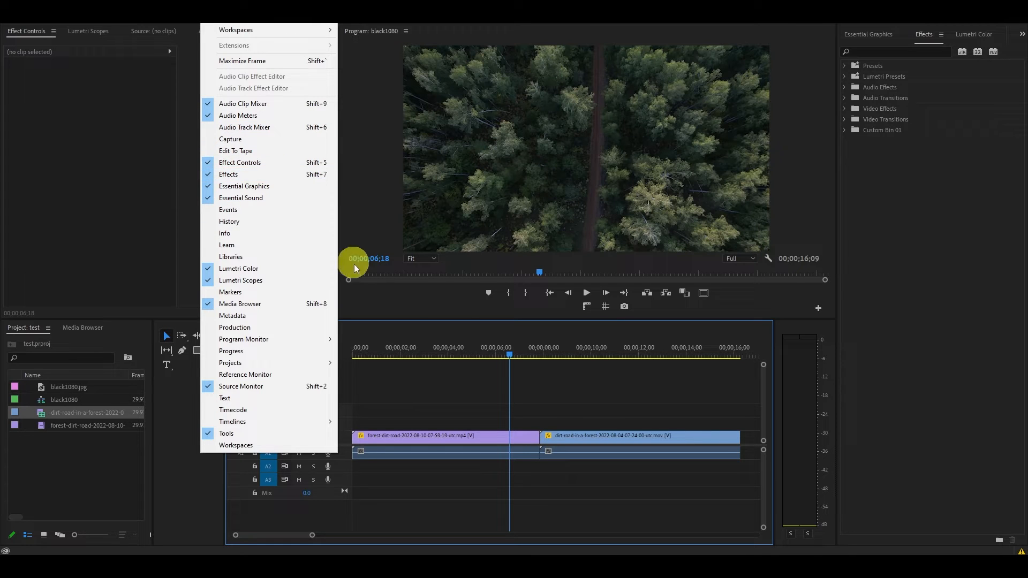
left_click(243, 103)
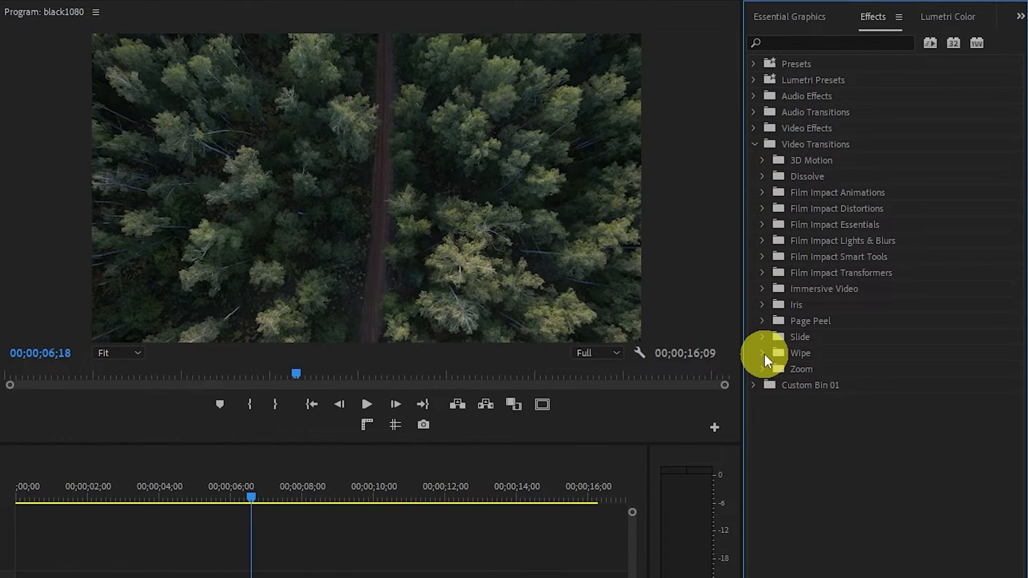
Drop the Wipe transition from Video Transitions > Wipe onto the cut, replacing the dissolve
left_click(762, 353)
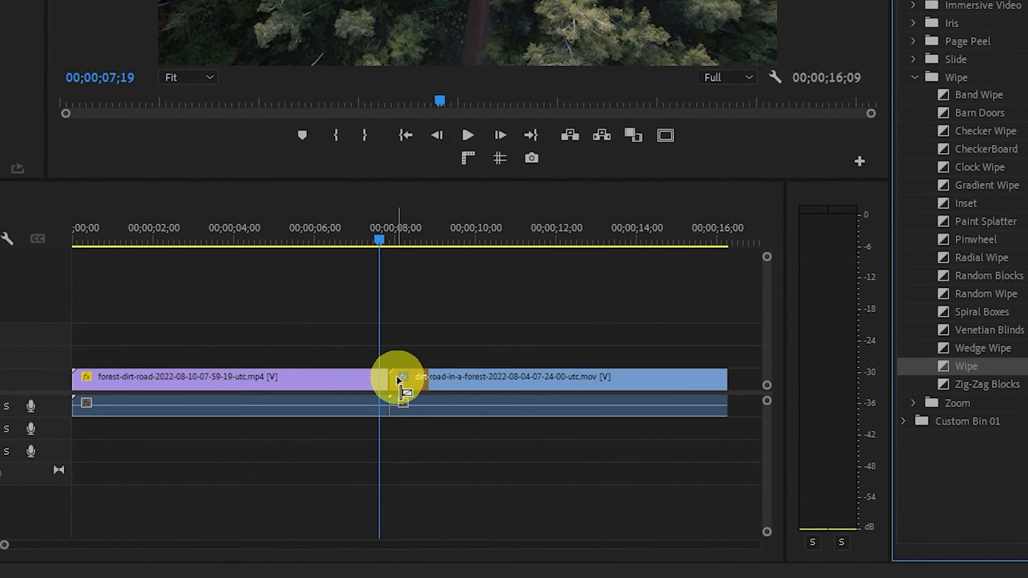
left_click(397, 377)
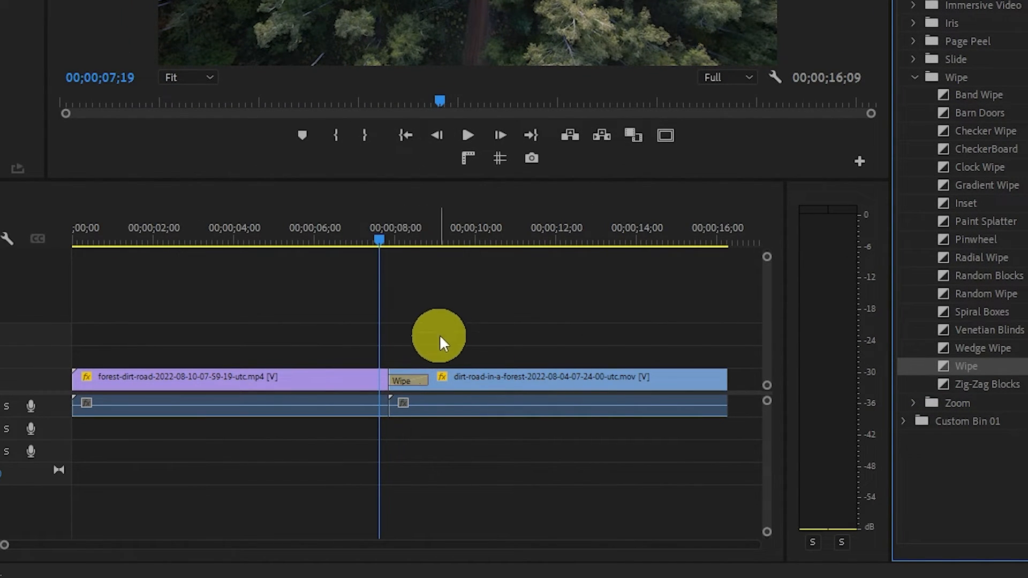
left_click(587, 292)
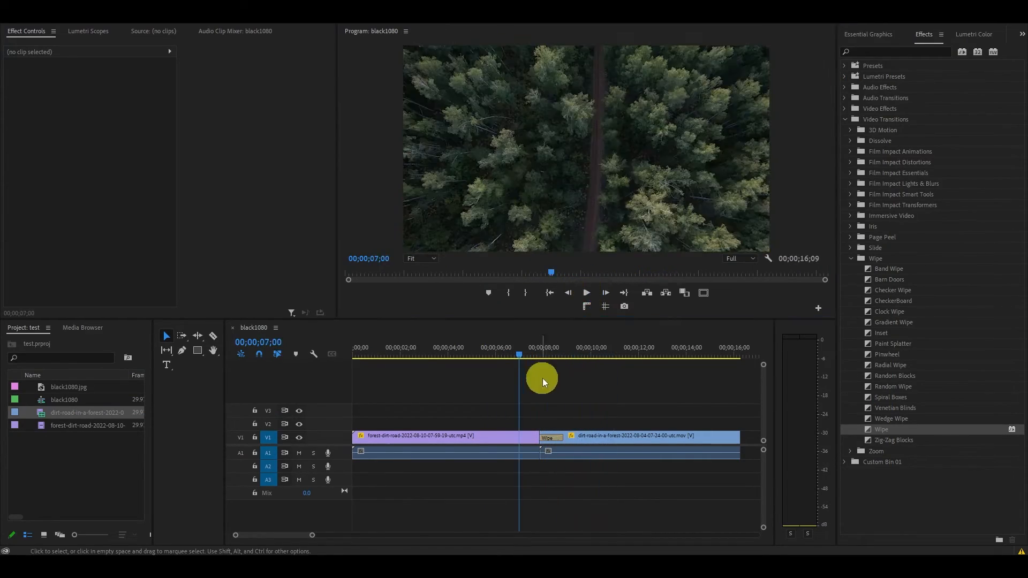
Set the Wipe's alignment to Center at Cut and play the sequence to preview
left_click(551, 438)
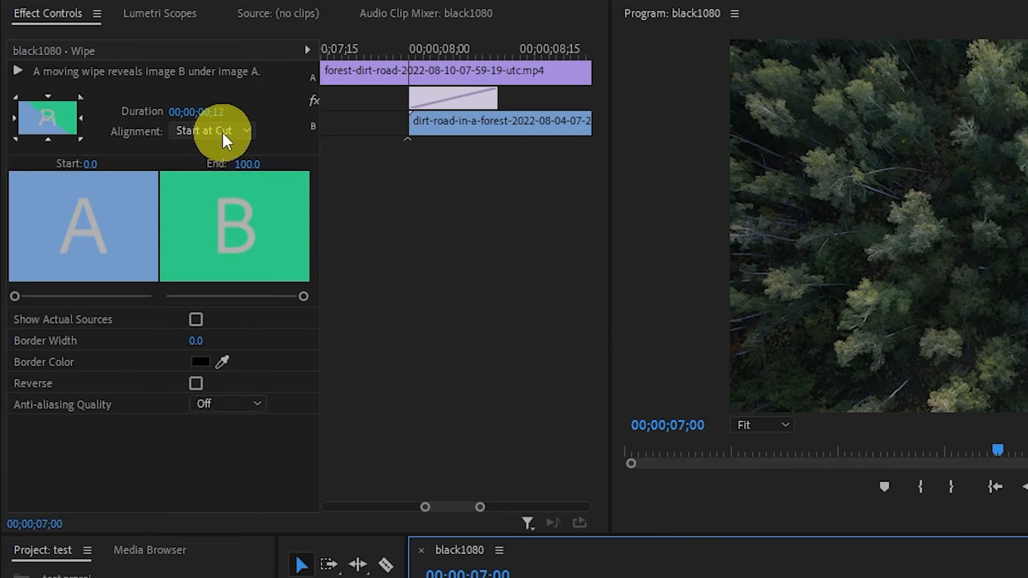
left_click(211, 131)
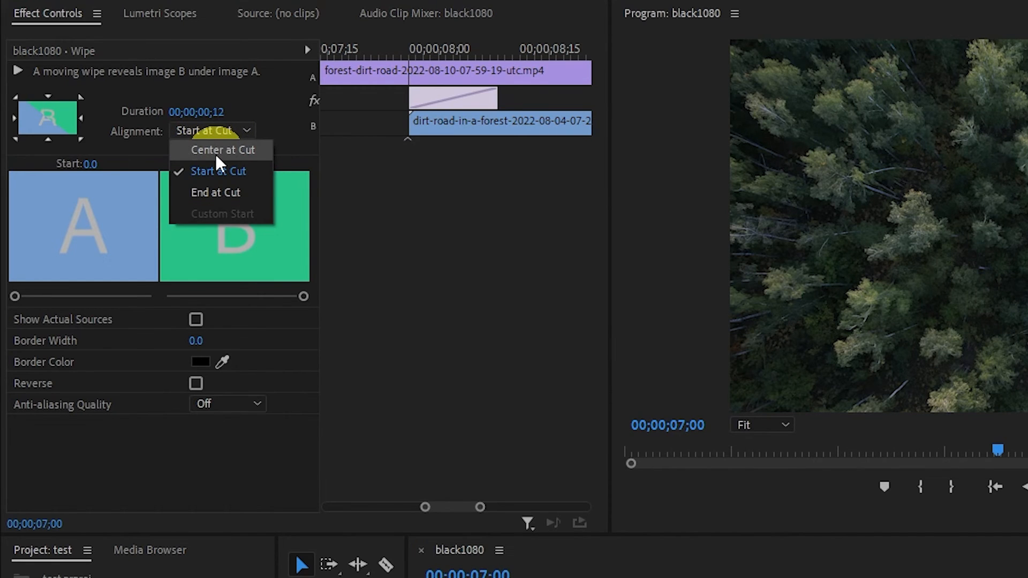
left_click(223, 150)
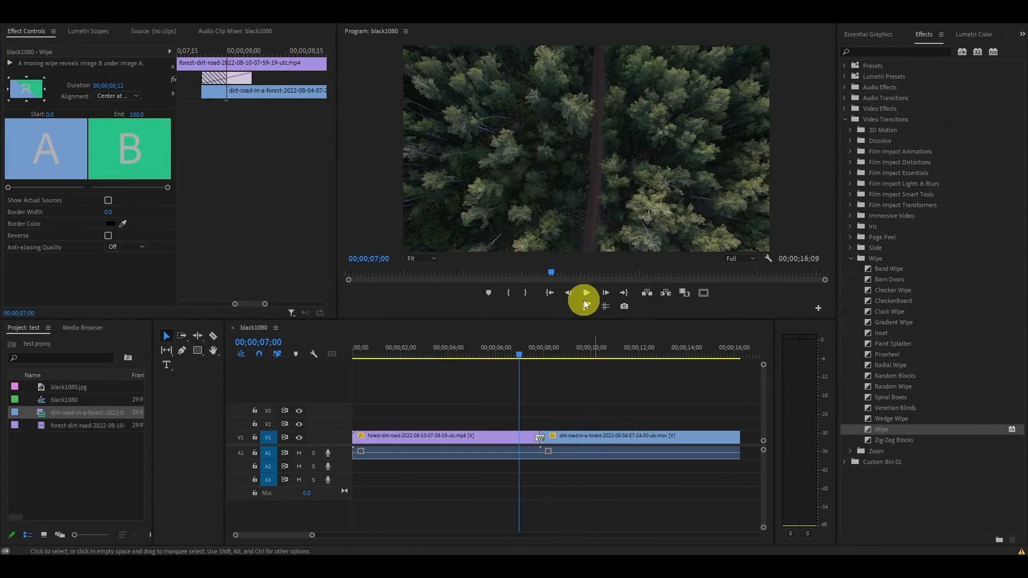
left_click(584, 293)
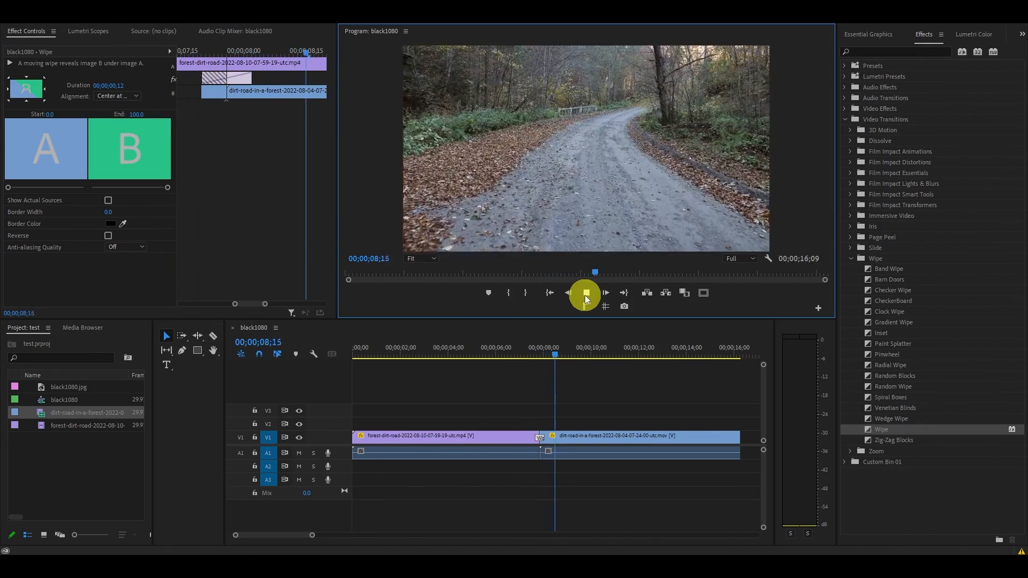